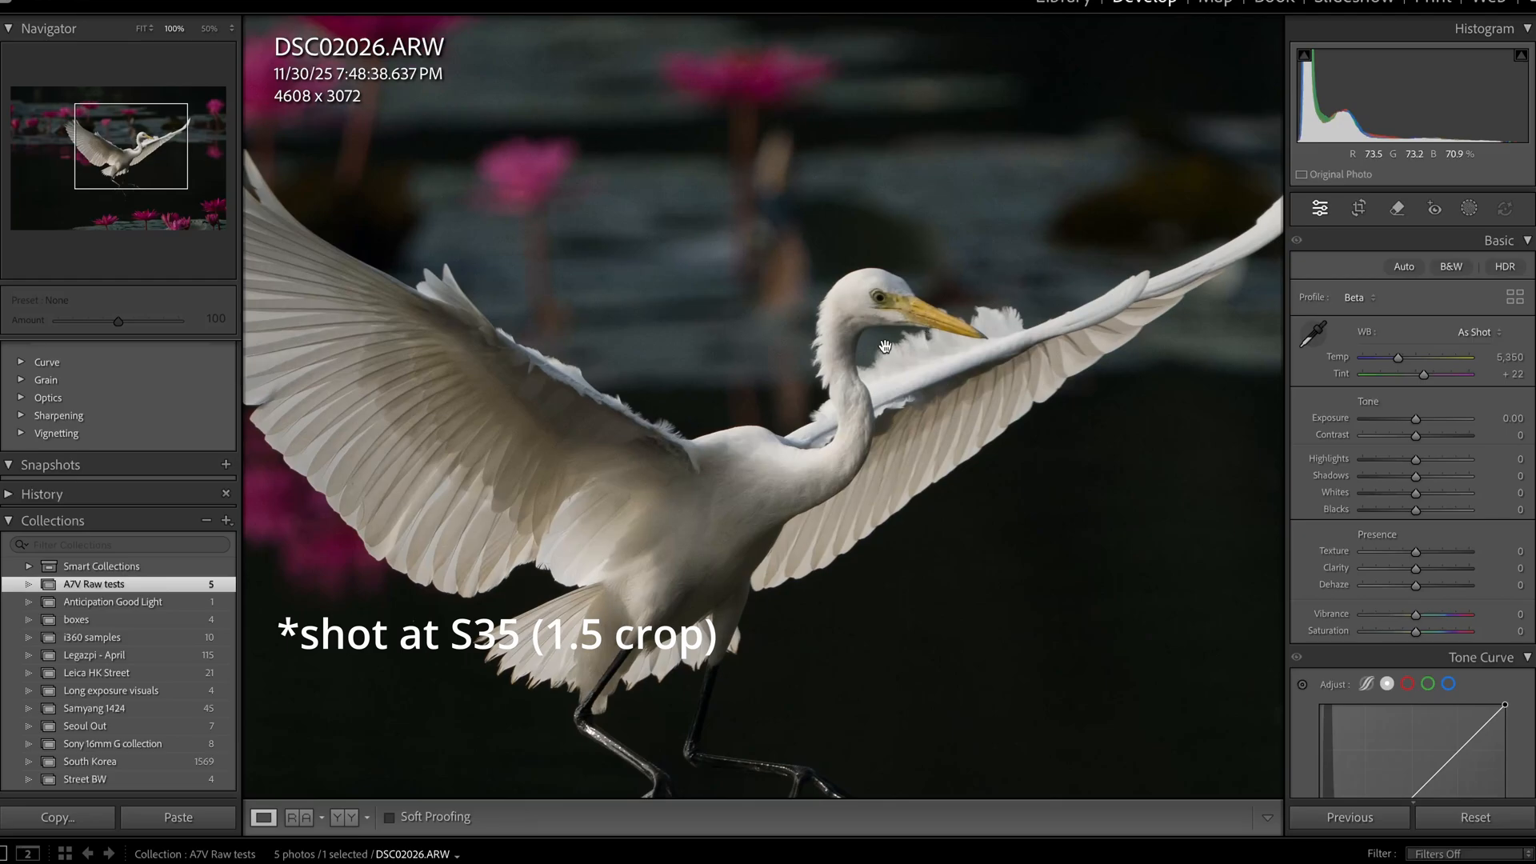
Step: Pan across the enlarged 100% close-up of the egret
drag(884, 347, 845, 219)
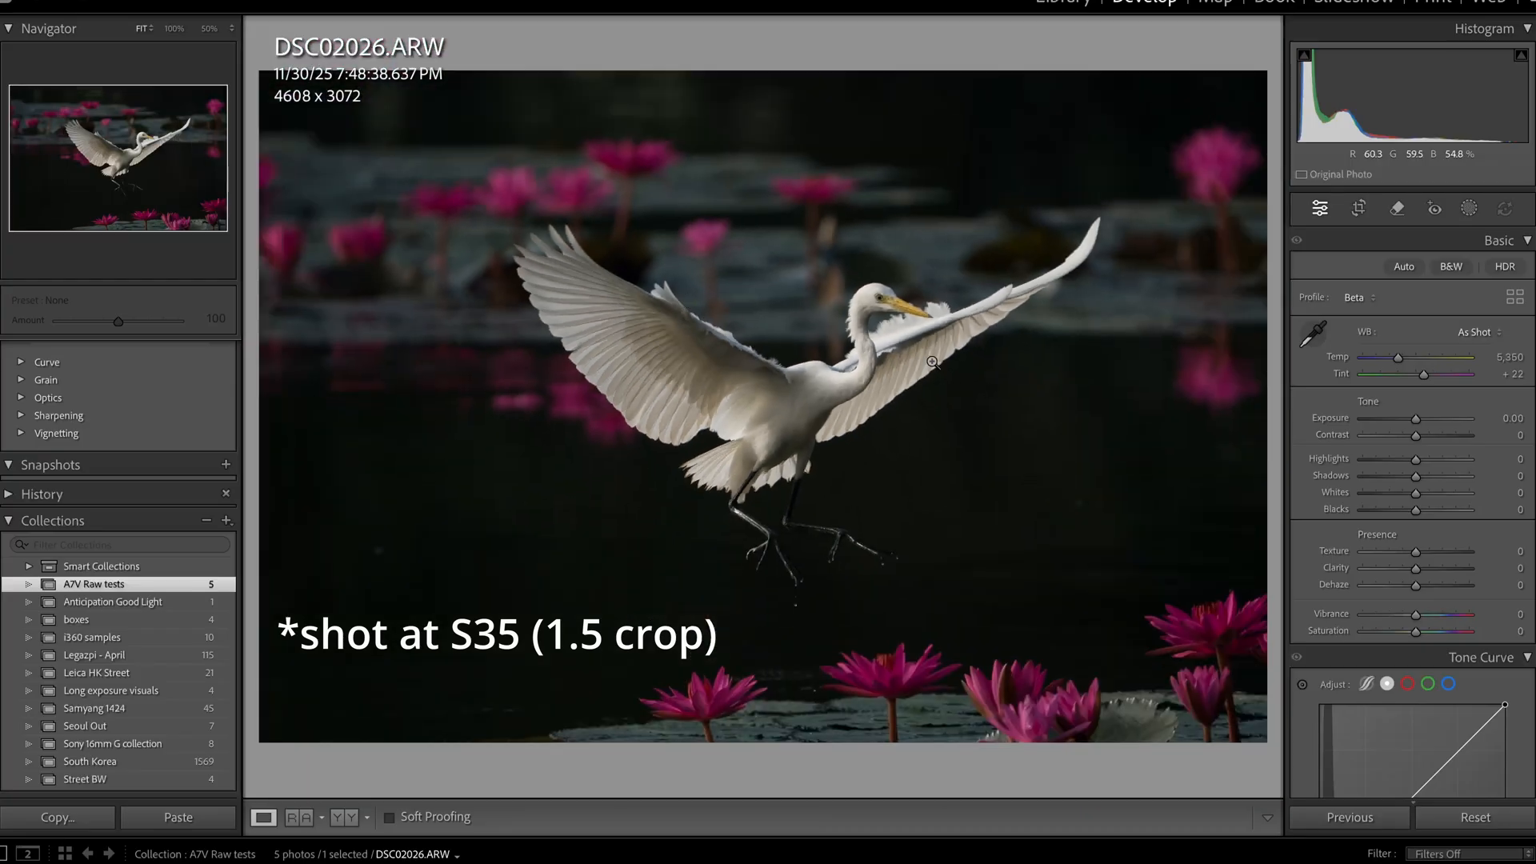
Step: Set Shadows to +84 to brighten the dark water, then open the Crop Overlay tool
click(935, 363)
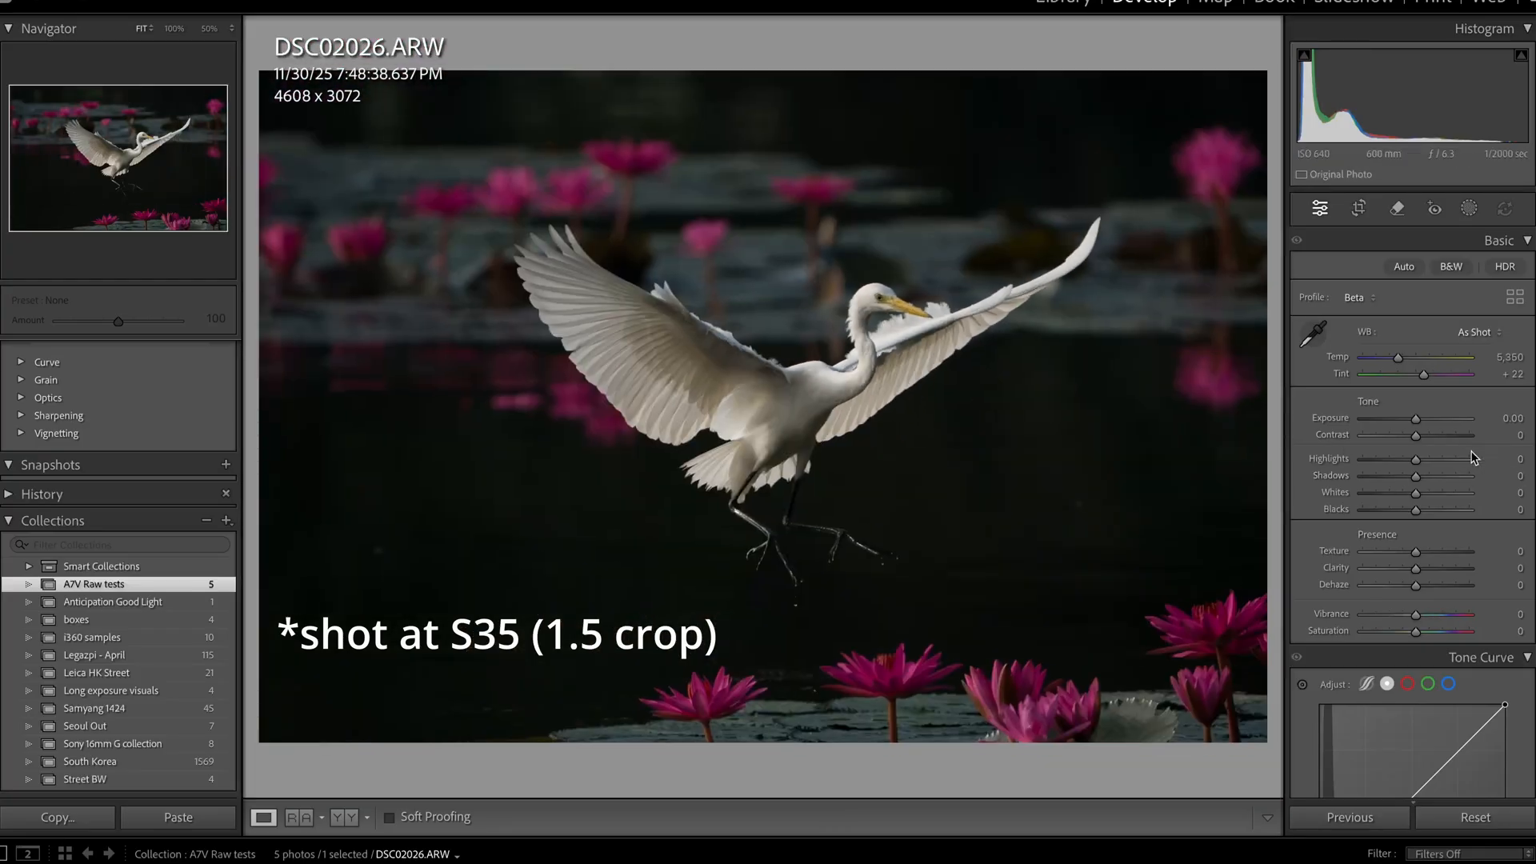
drag(1417, 476, 1460, 476)
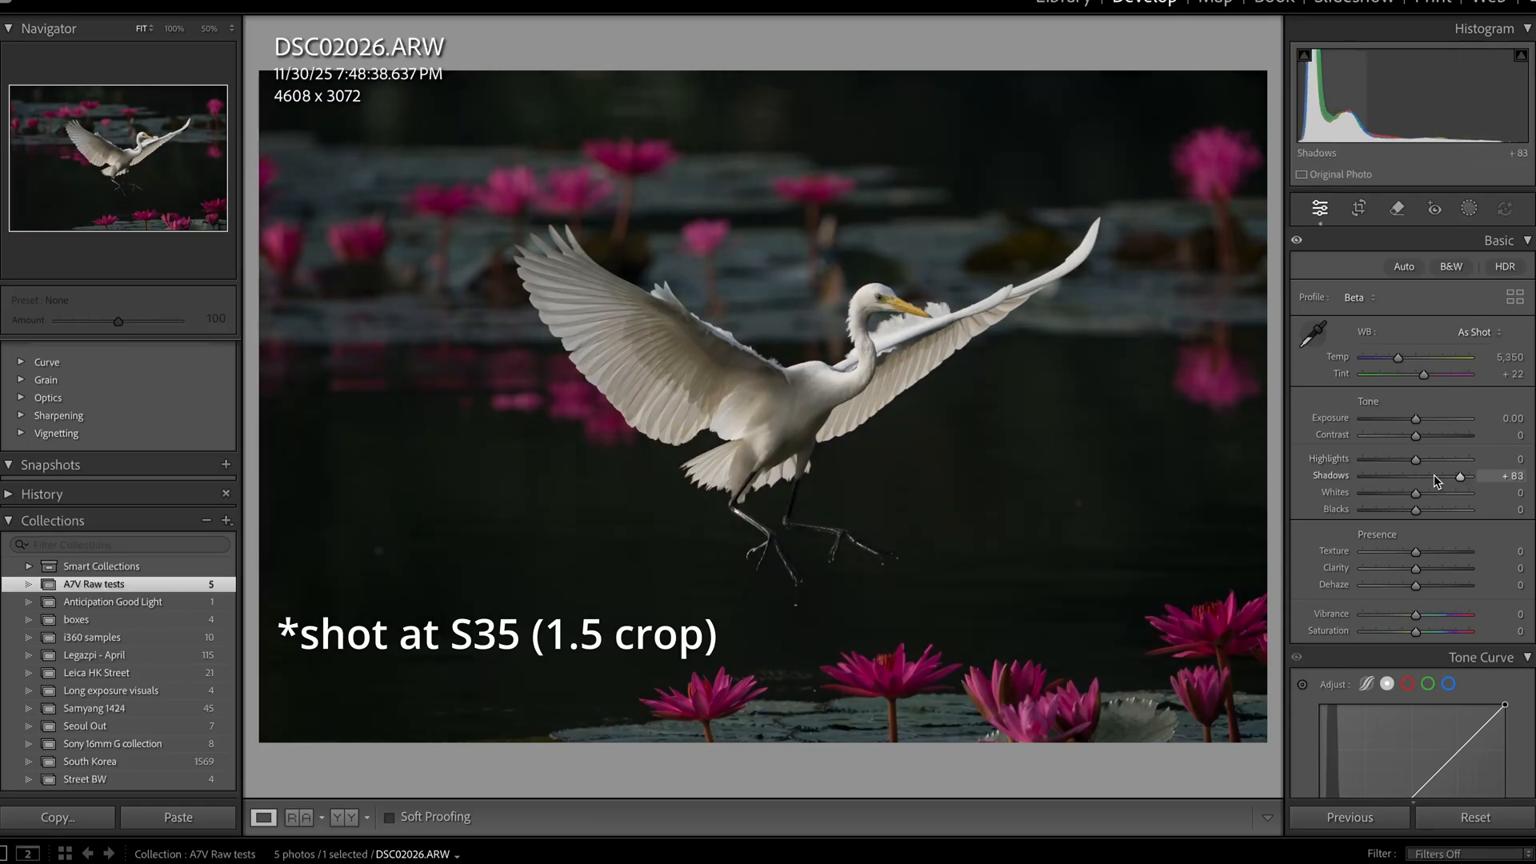
drag(1459, 477, 1469, 477)
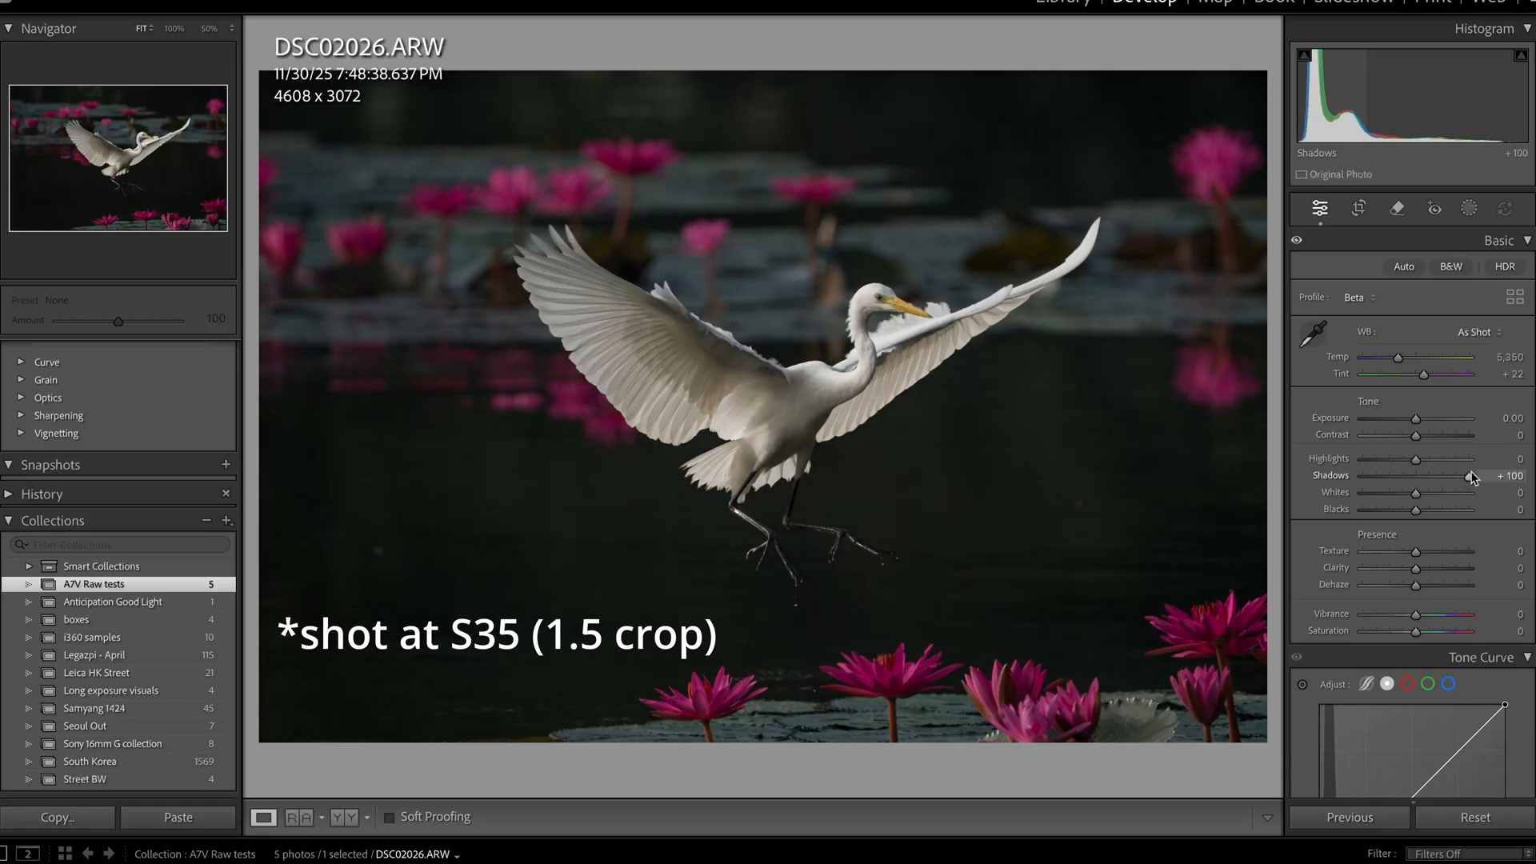
drag(1410, 416, 1445, 416)
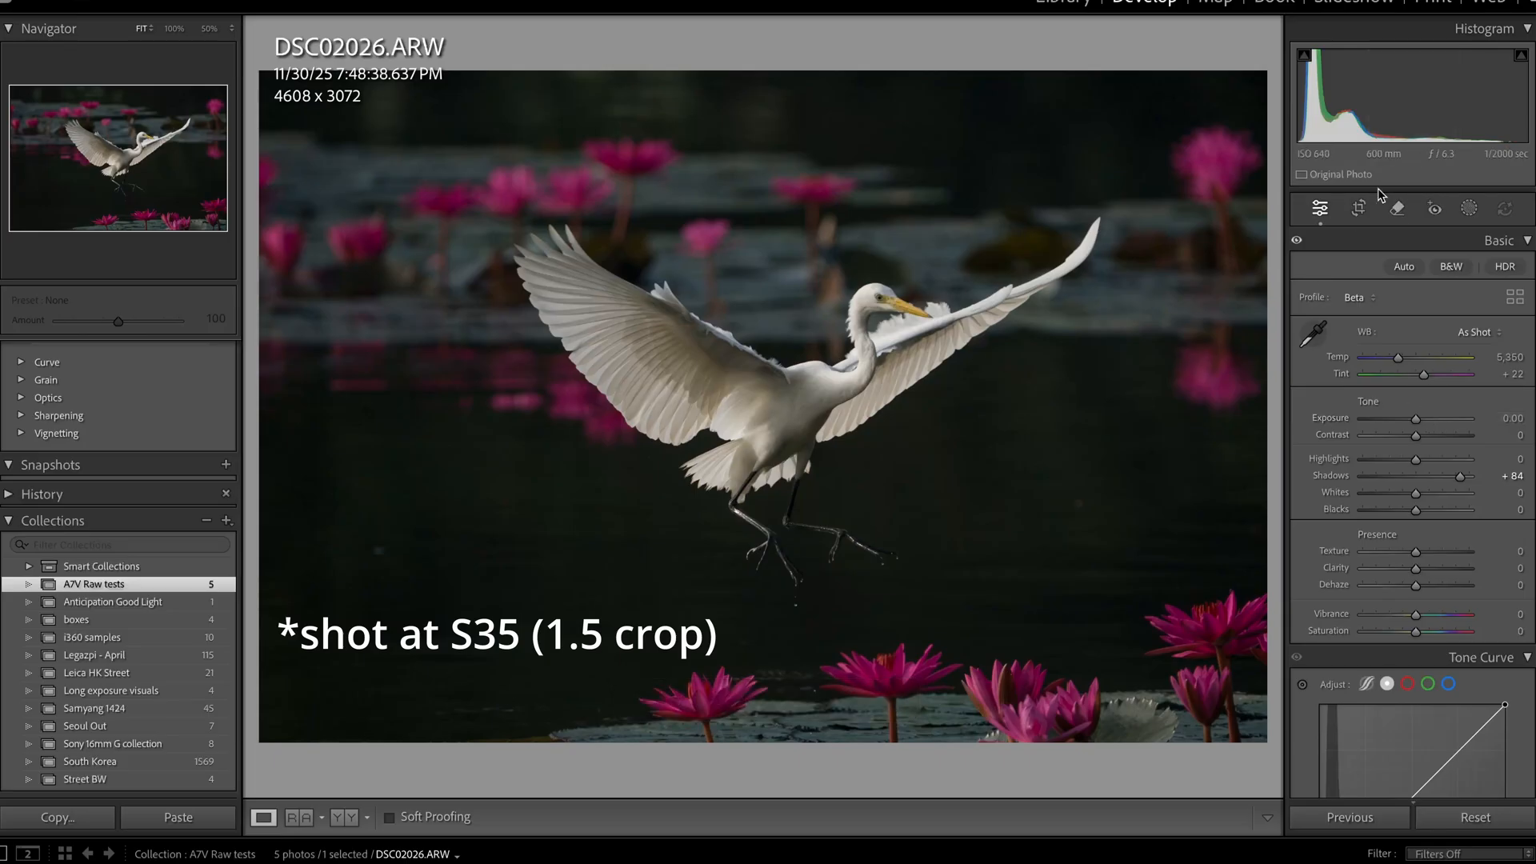
click(1359, 208)
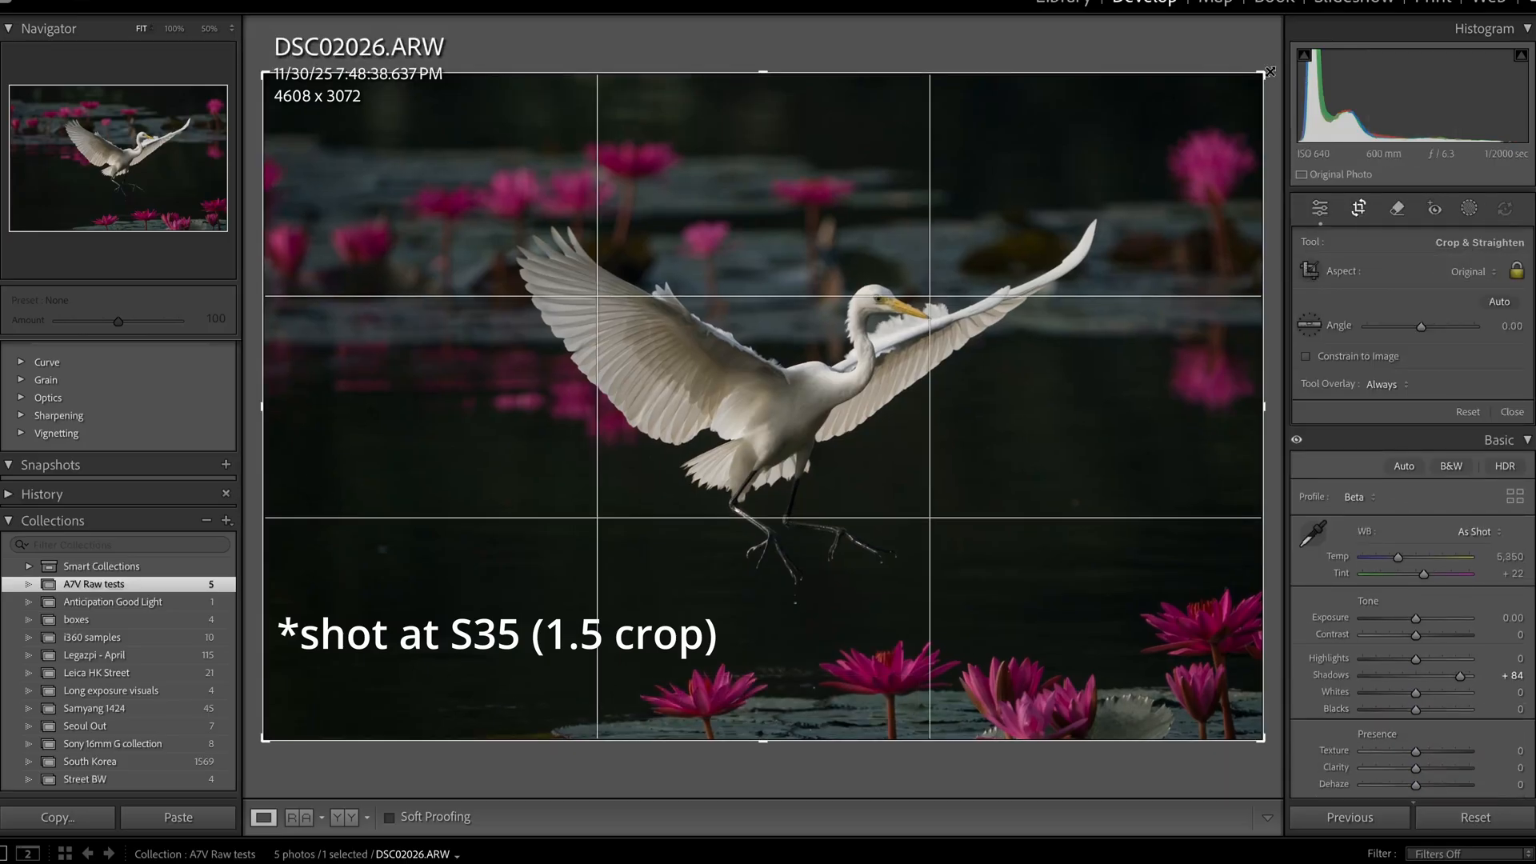